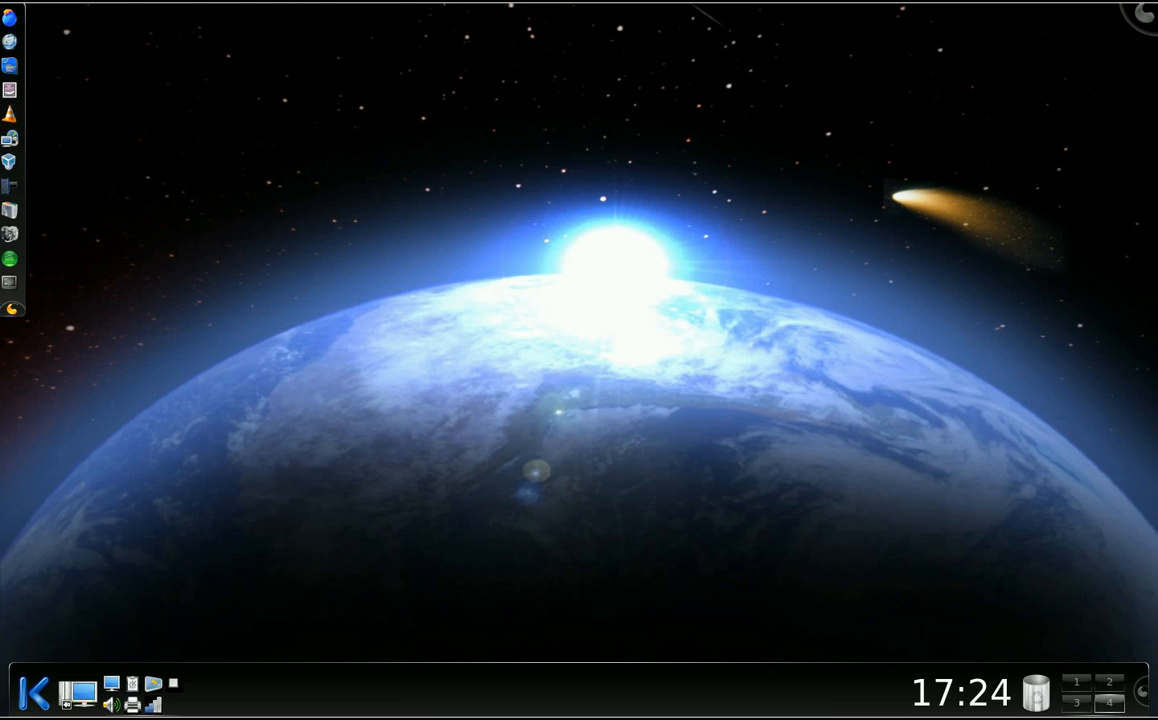
mouse_move(704, 266)
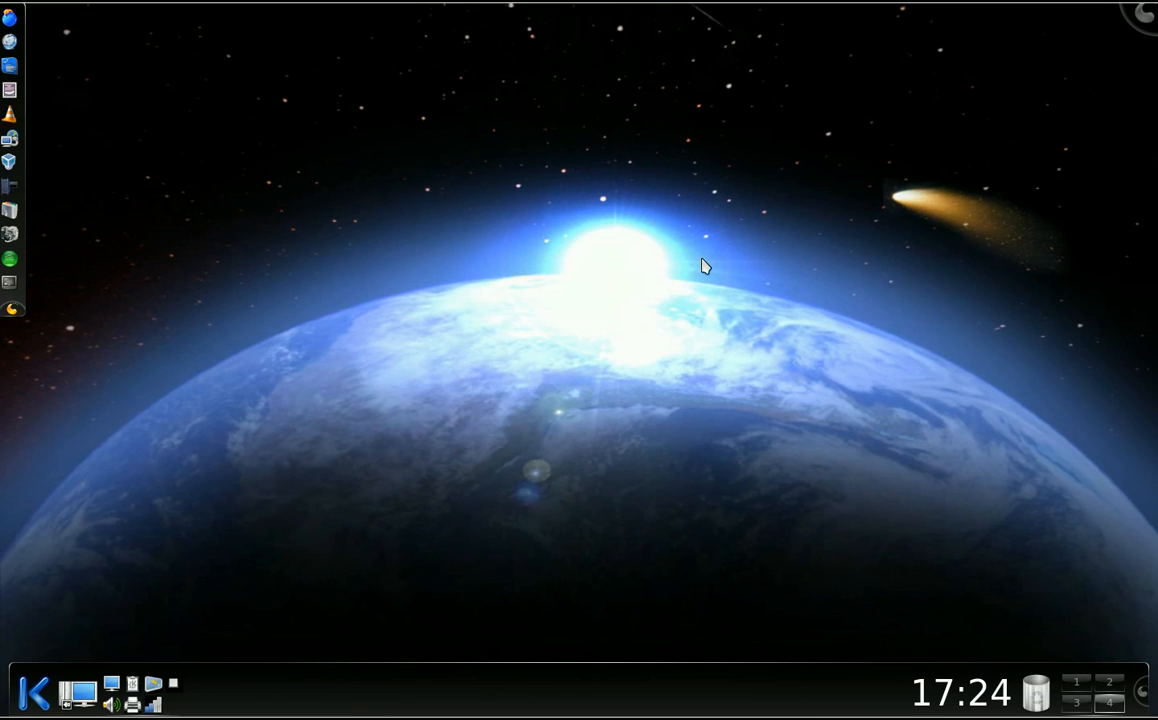
mouse_move(616, 294)
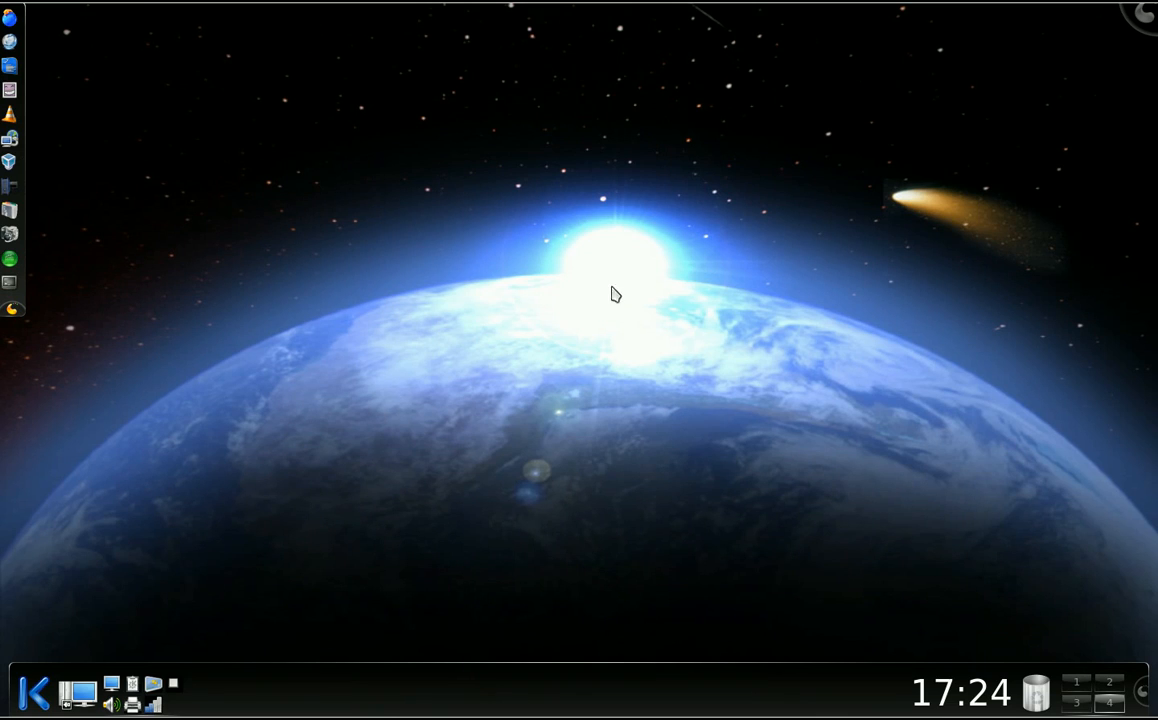
mouse_move(544, 344)
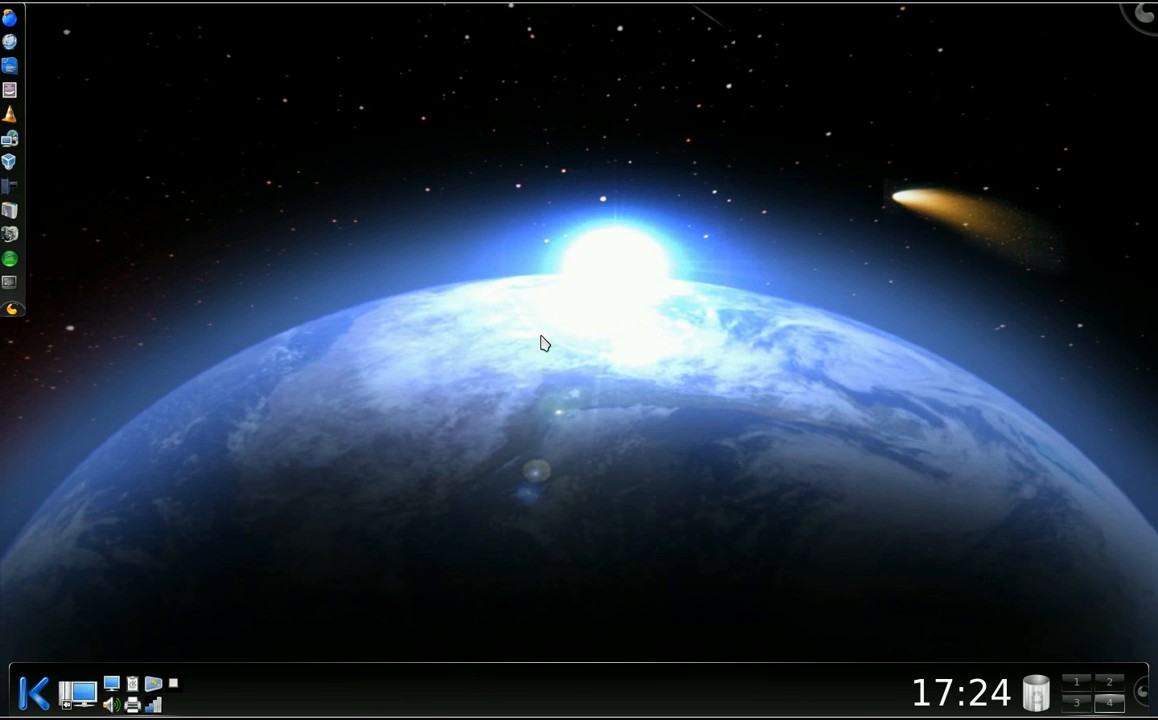
mouse_move(260, 520)
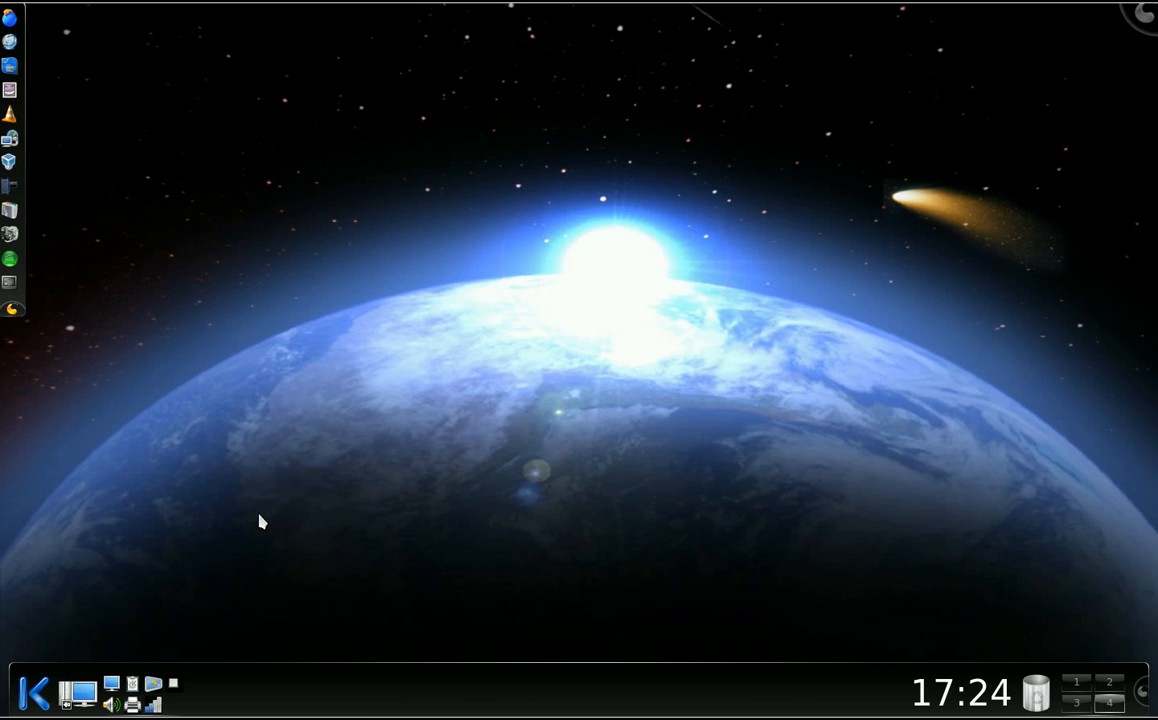
mouse_move(256, 532)
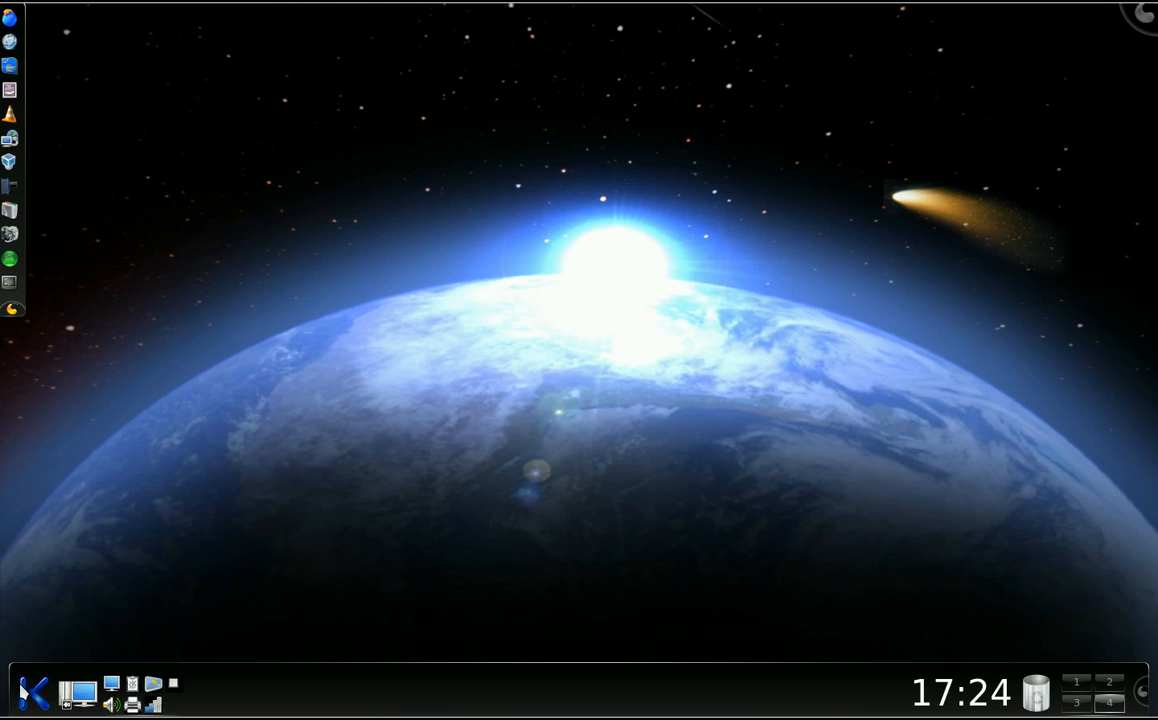
Browse the launcher's Computer places and Leave session views.
click(32, 692)
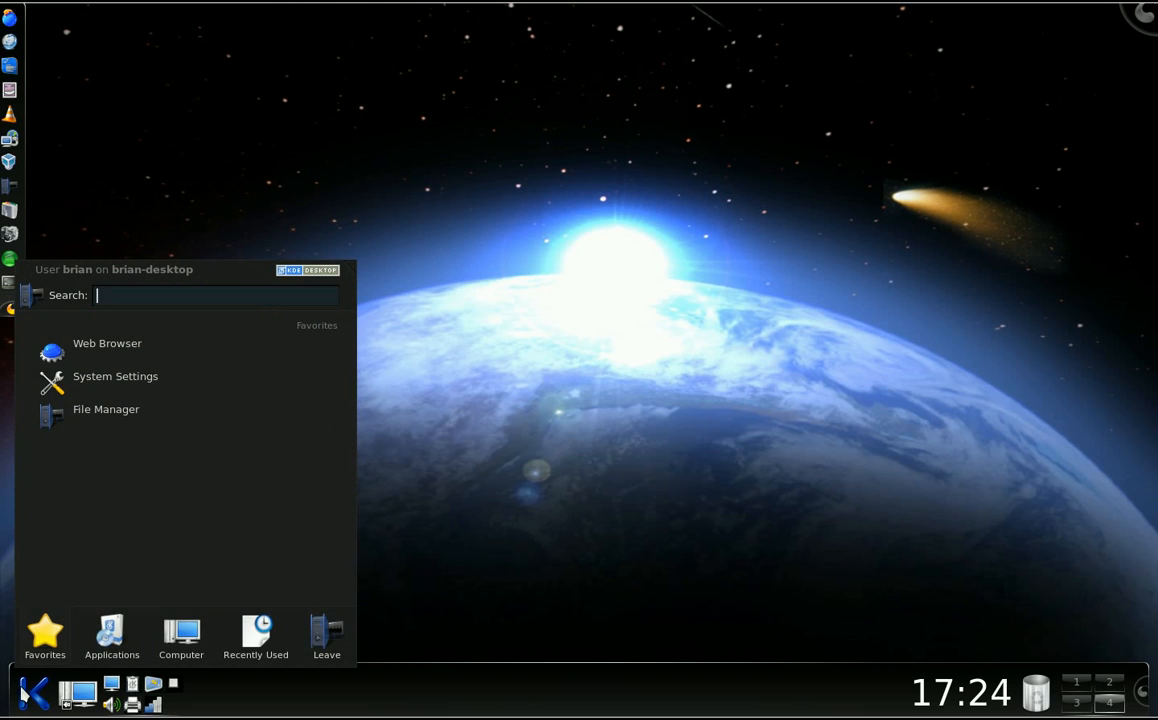
click(180, 636)
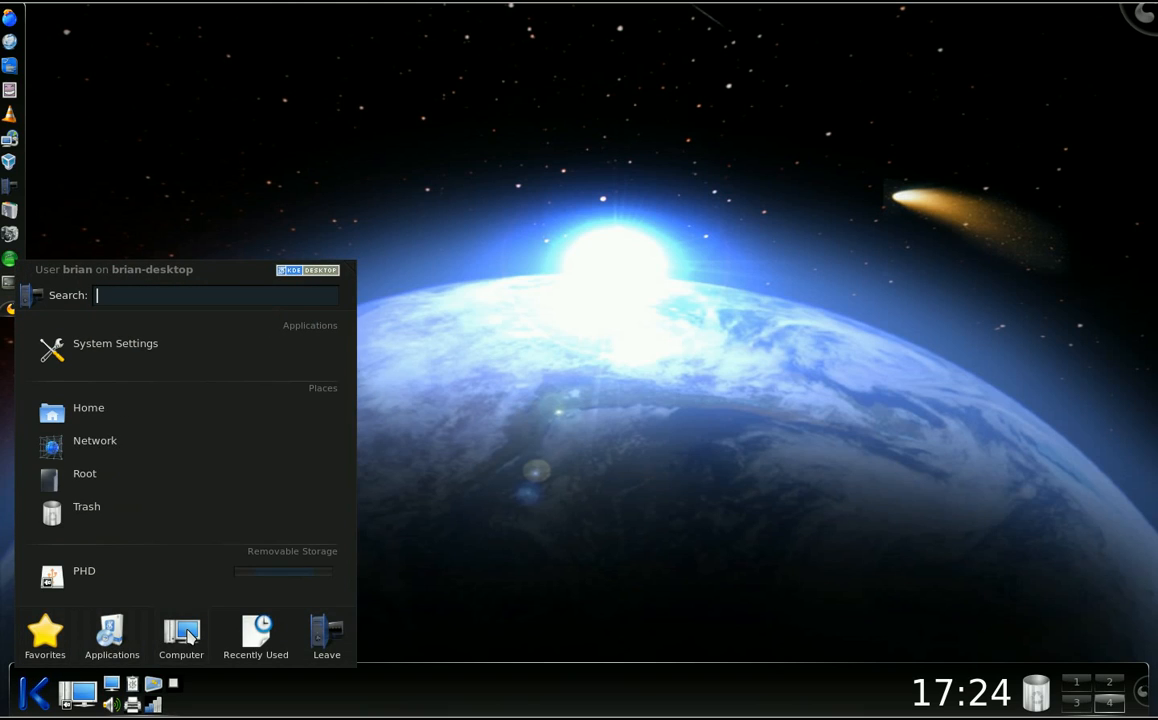
click(326, 636)
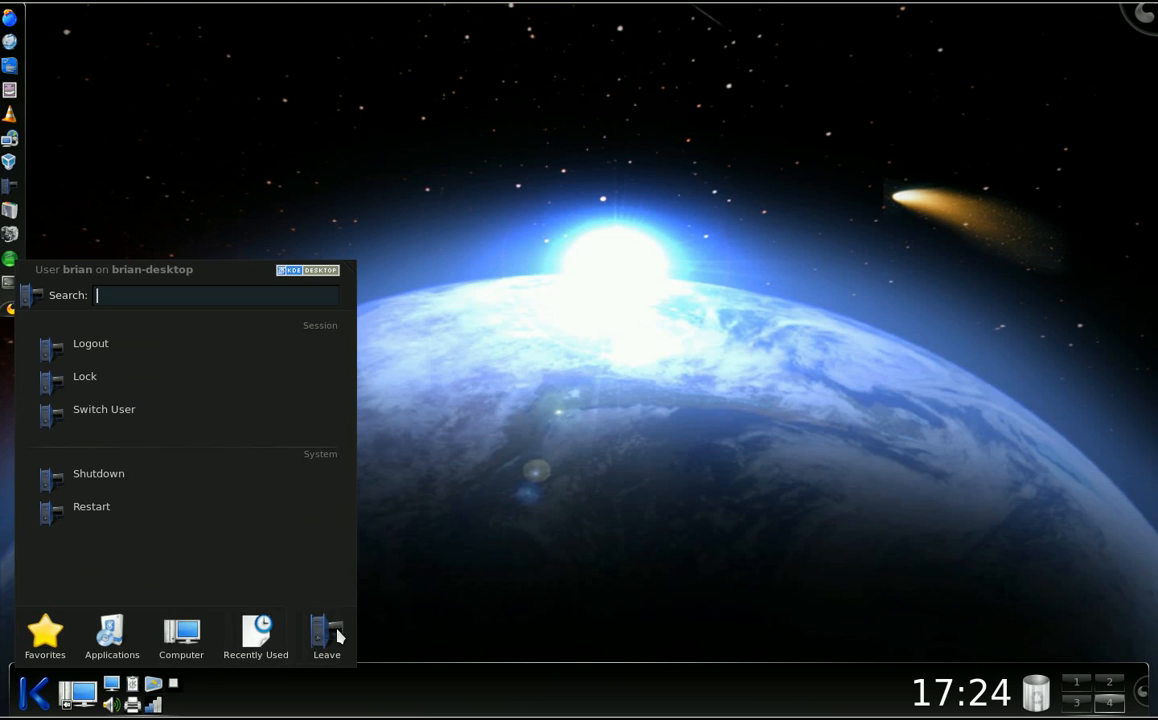
click(180, 636)
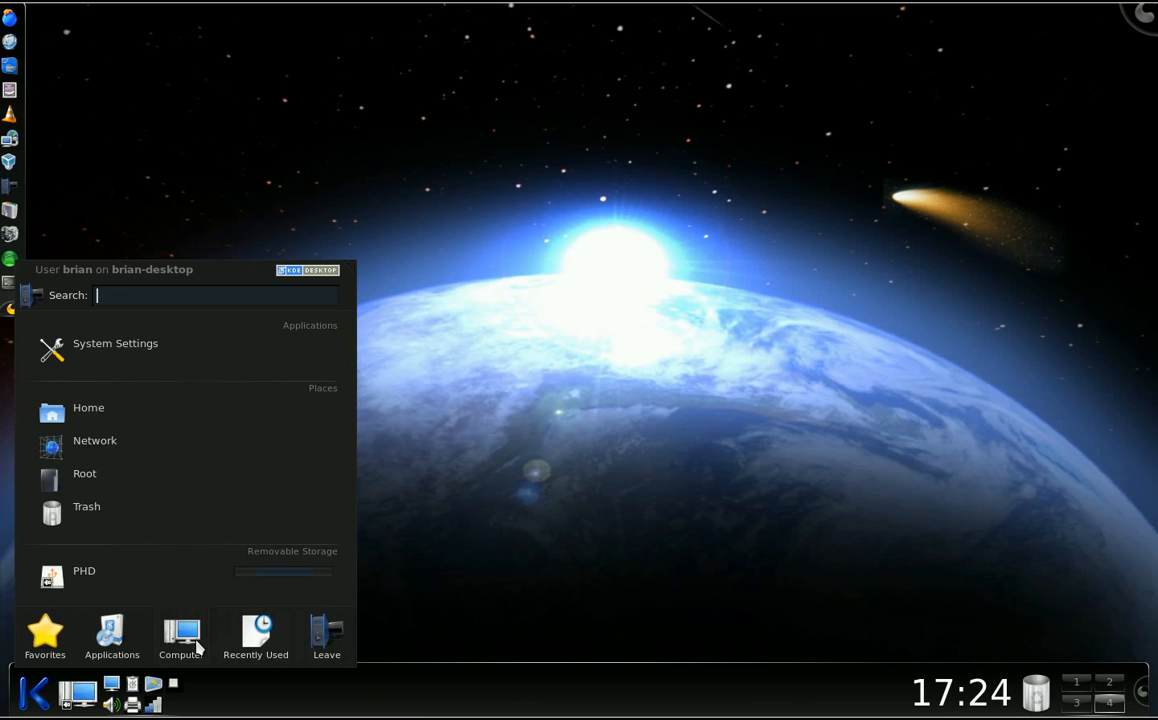
Review the Favourites and Applications views, then bring up the launcher's options menu.
click(44, 636)
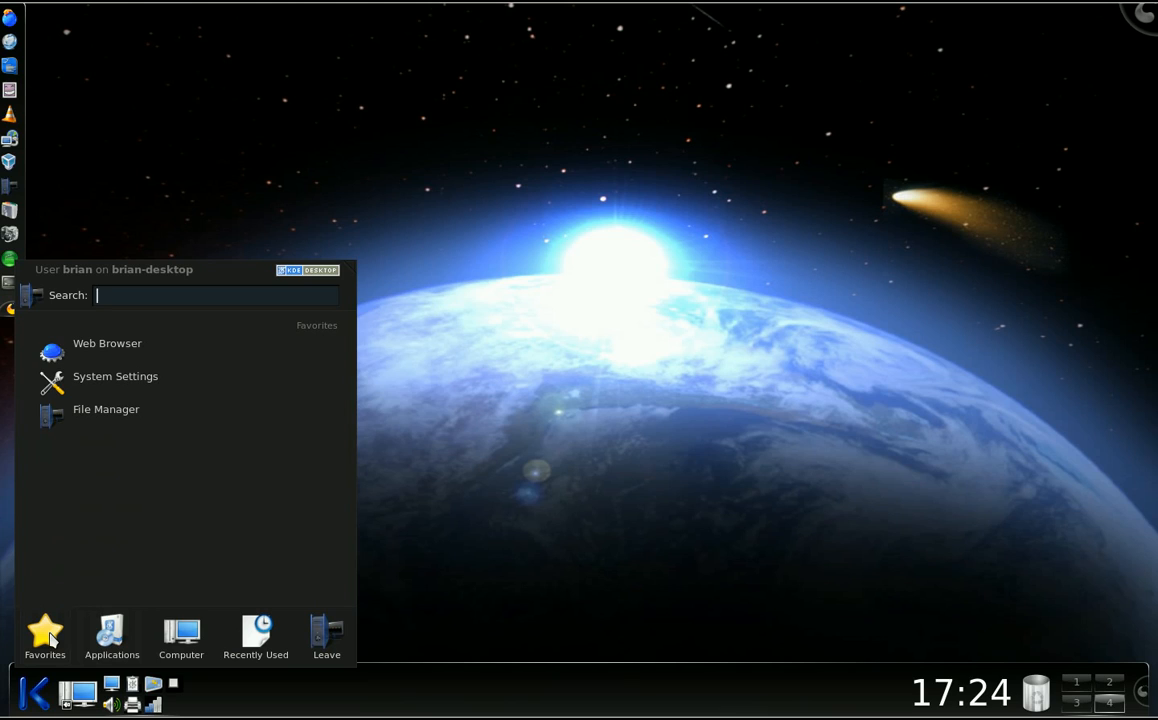
click(112, 636)
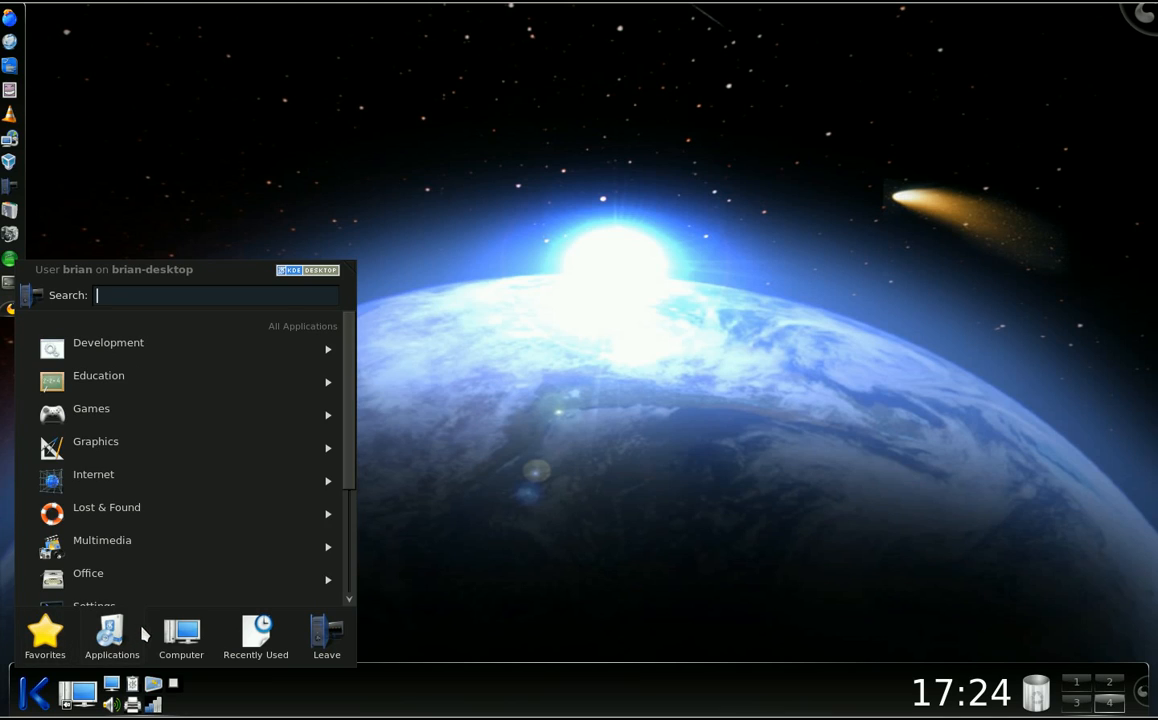
click(326, 636)
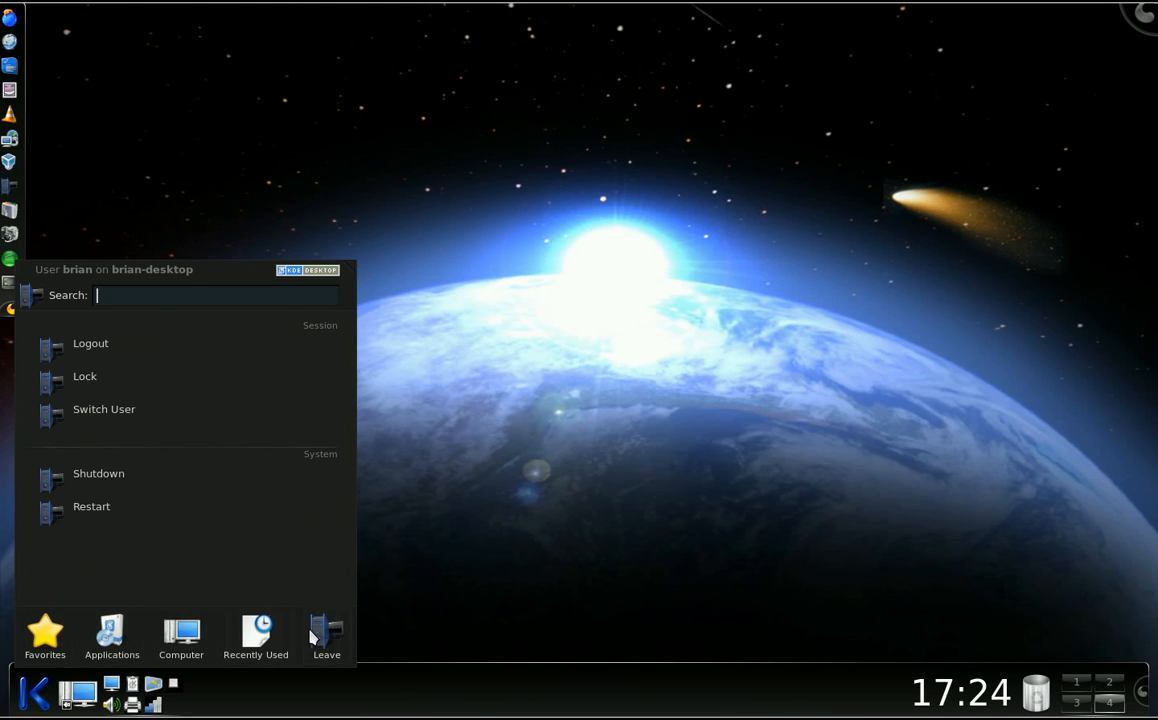
mouse_move(418, 578)
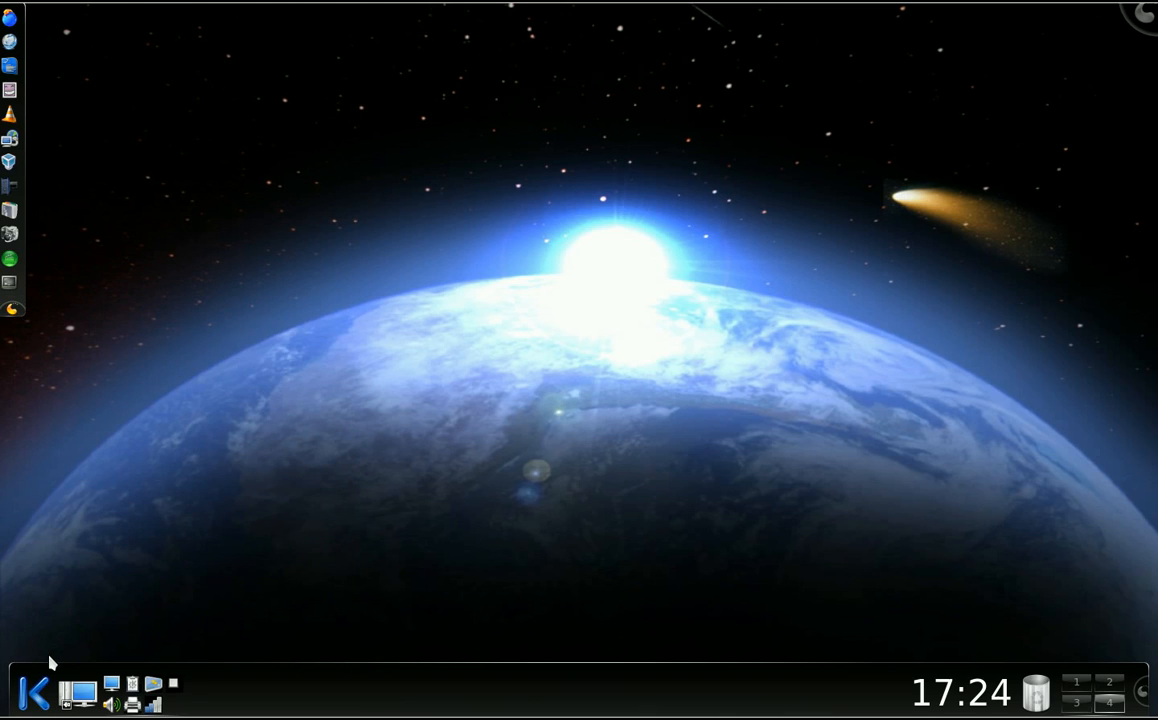
mouse_move(36, 692)
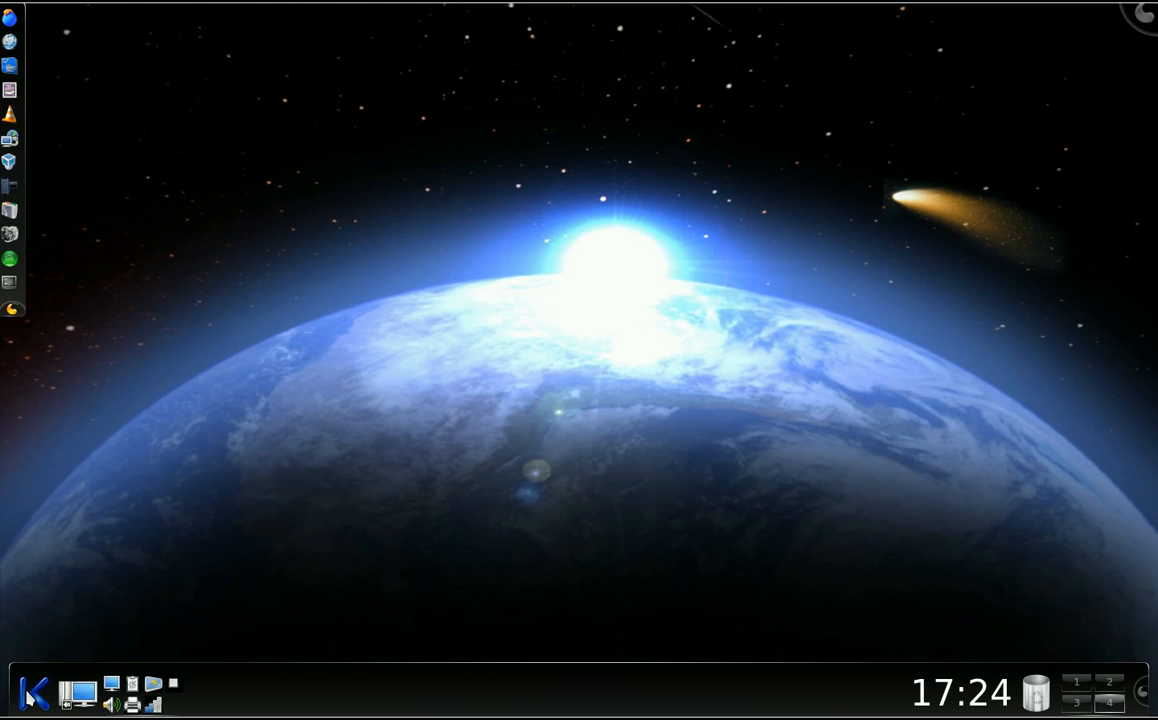
right_click(32, 692)
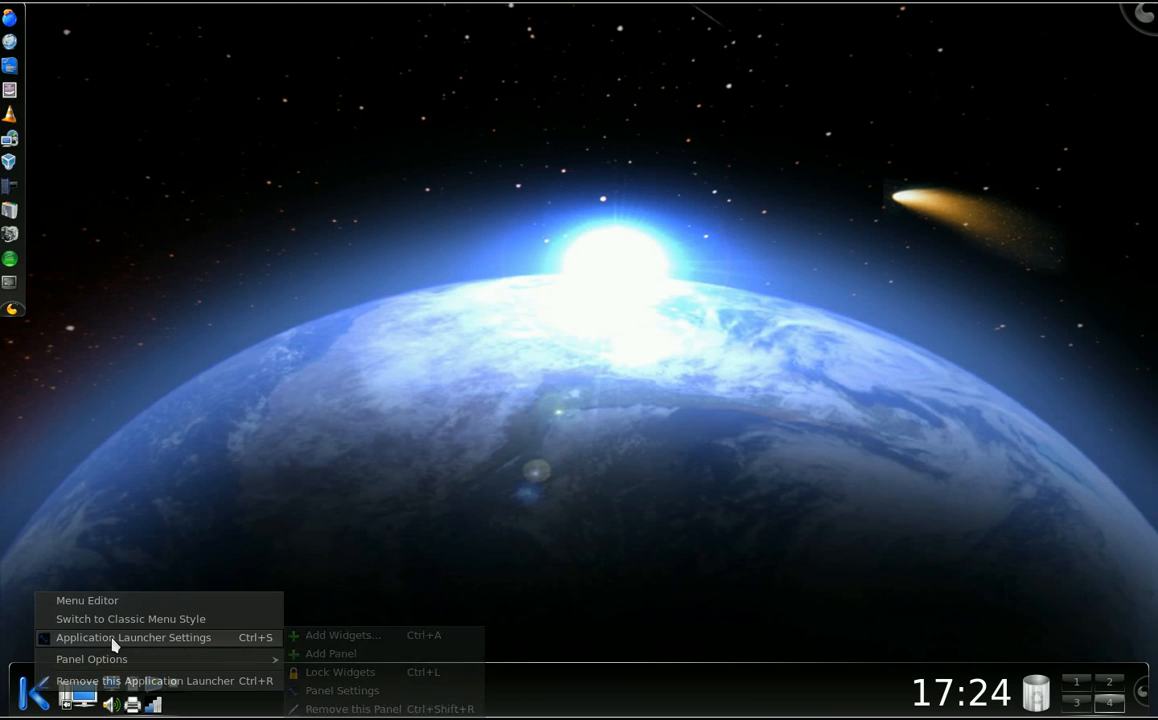
mouse_move(130, 618)
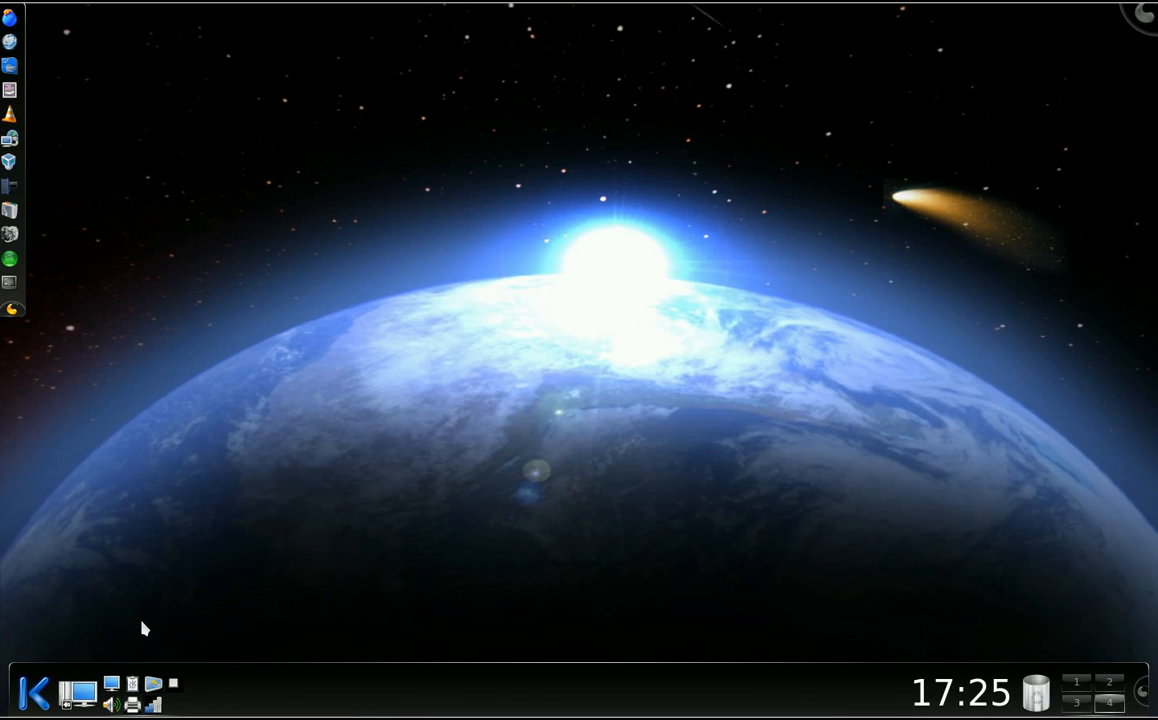
Show the classic menu's Internet category listing its network applications.
click(34, 692)
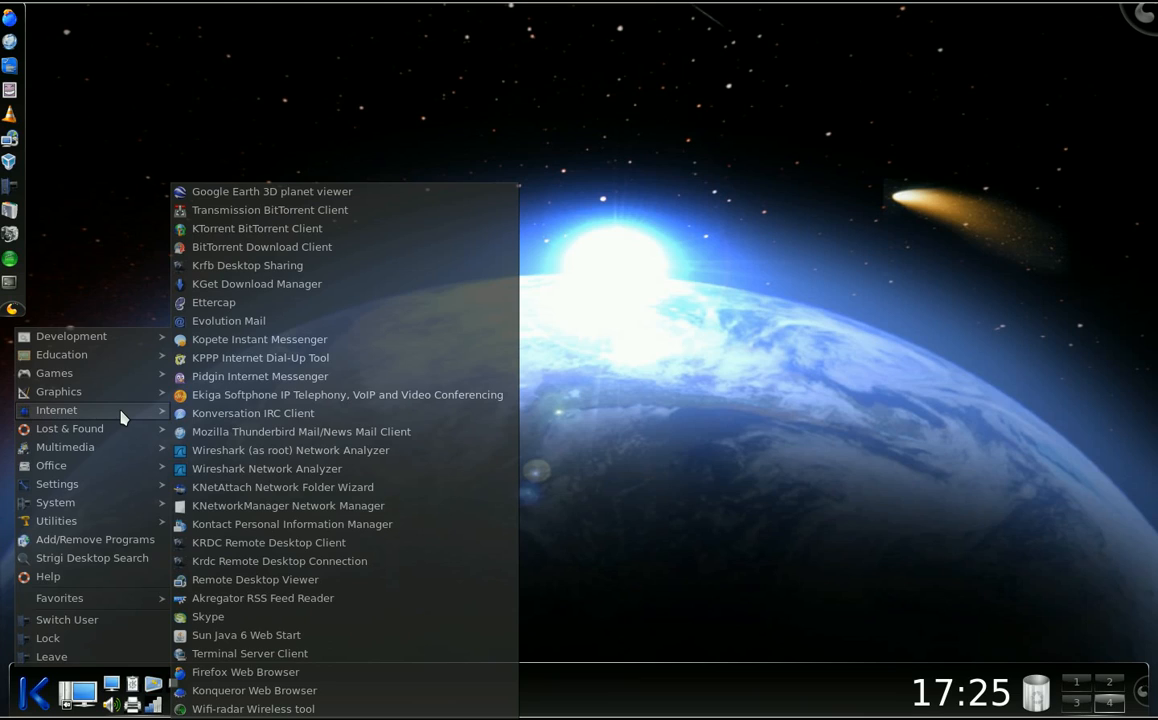
mouse_move(346, 394)
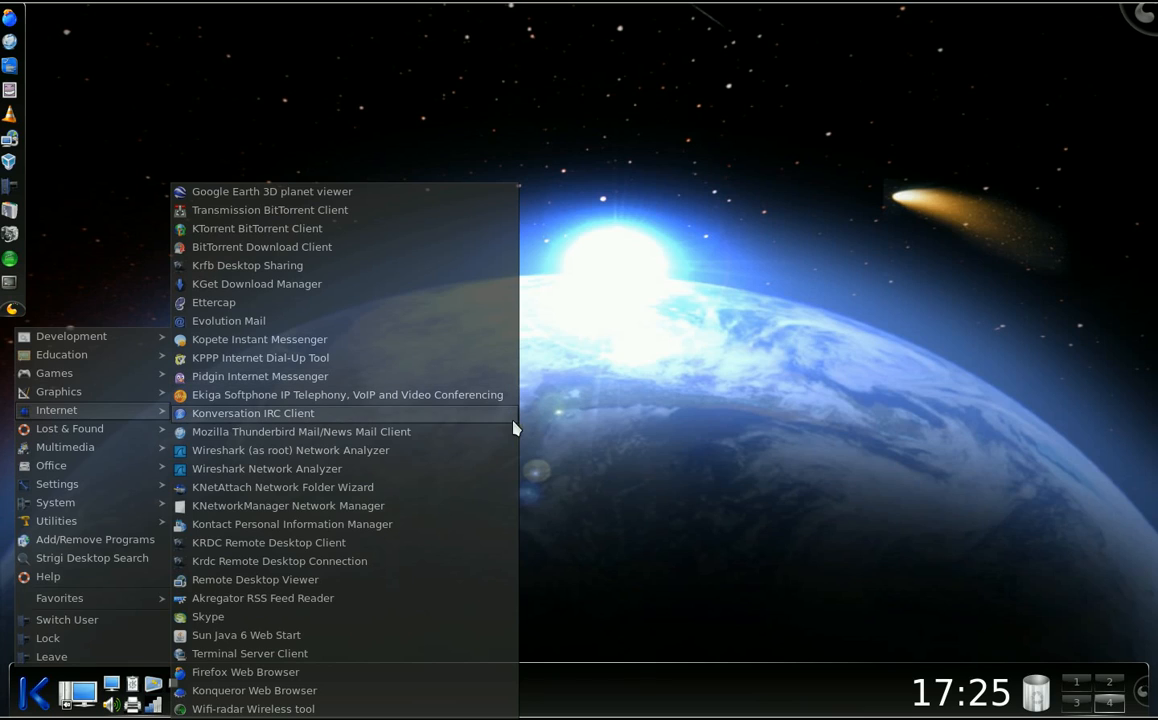
mouse_move(346, 394)
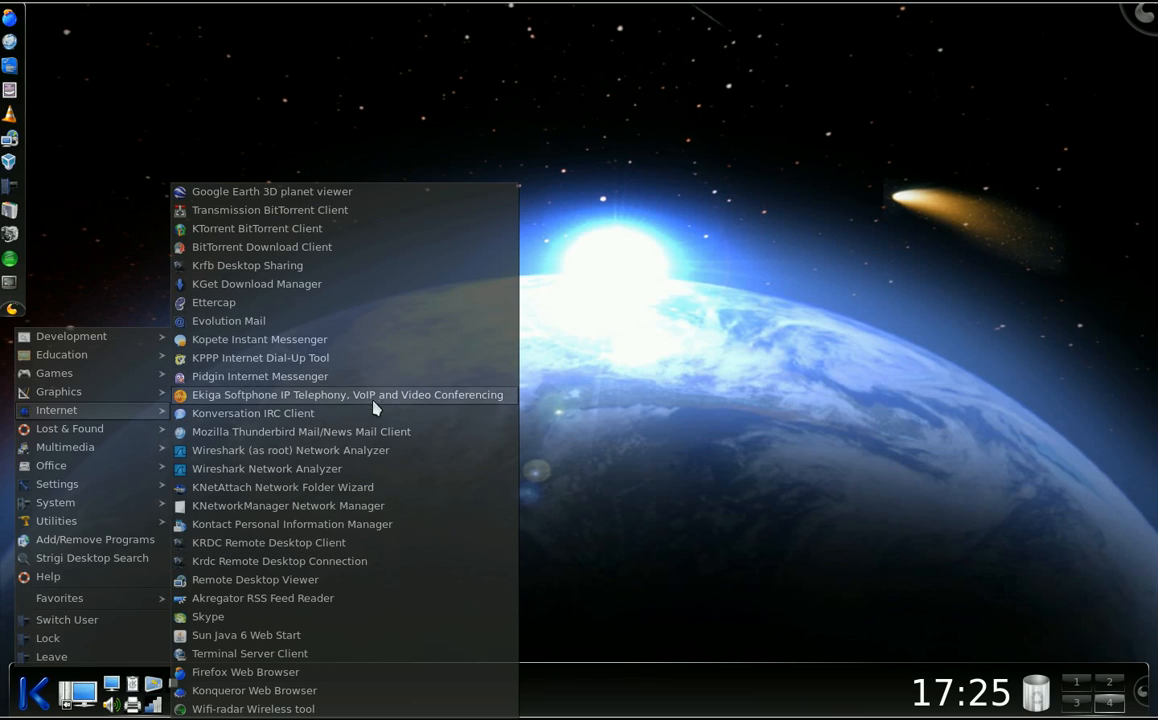
mouse_move(612, 364)
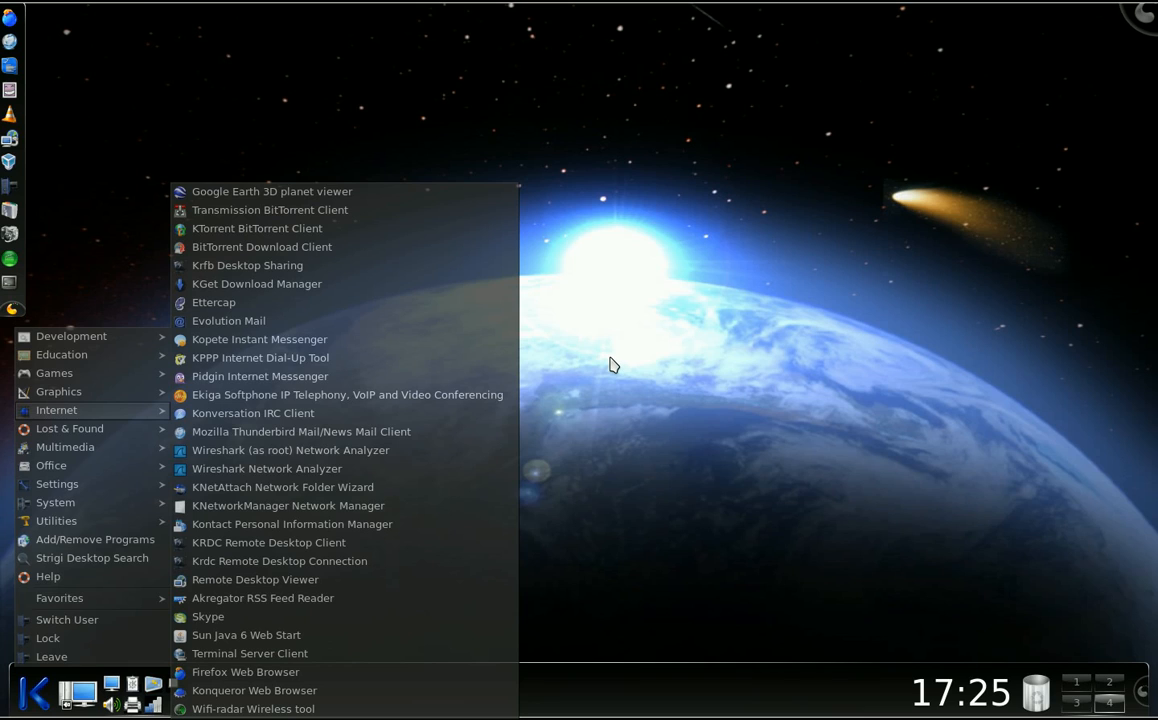
Dismiss the classic menu, leaving the earth-wallpaper desktop with its panels.
click(614, 364)
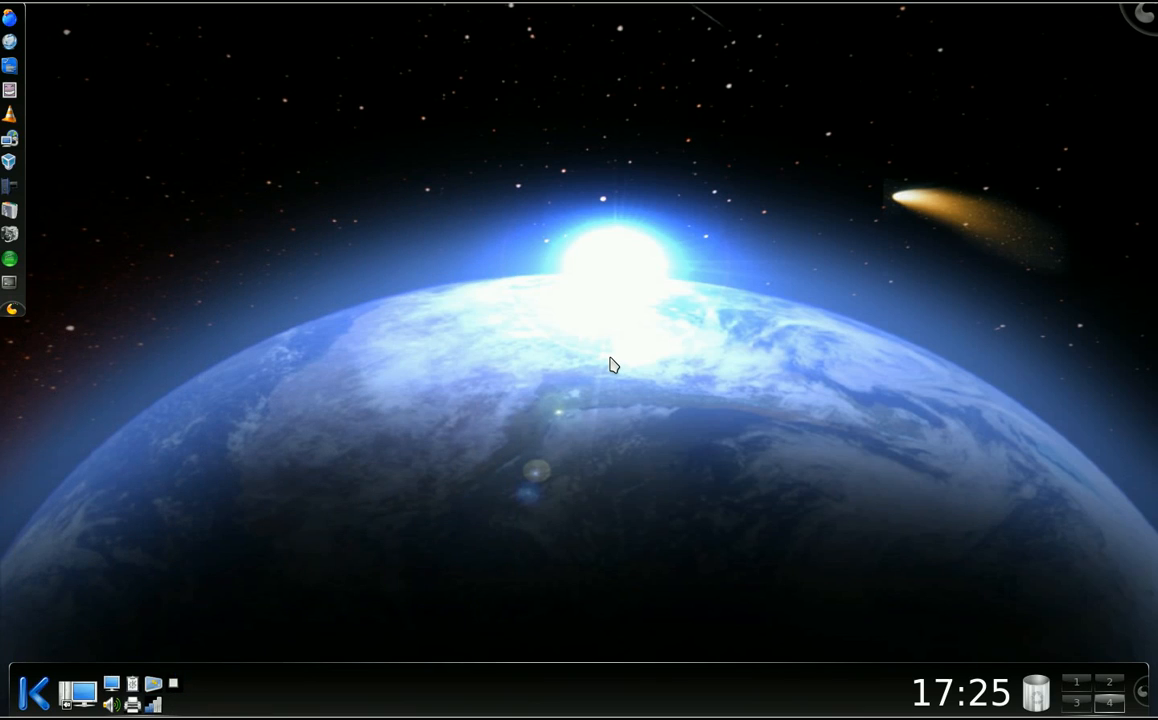
mouse_move(72, 58)
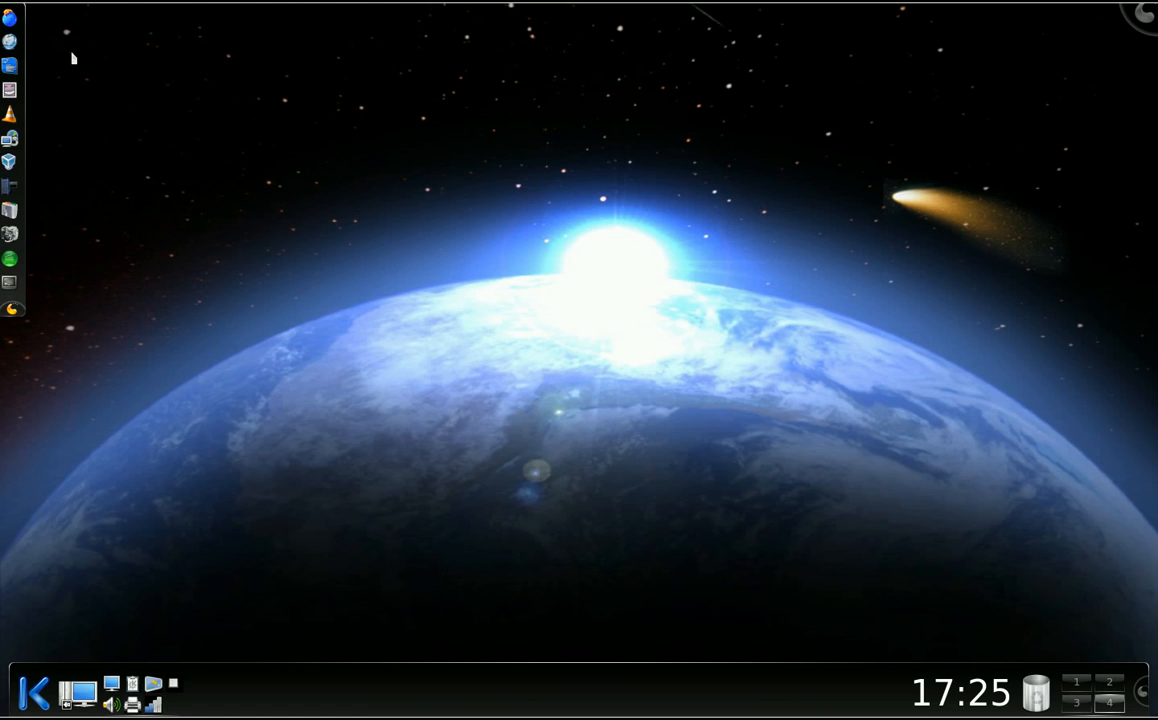
mouse_move(10, 118)
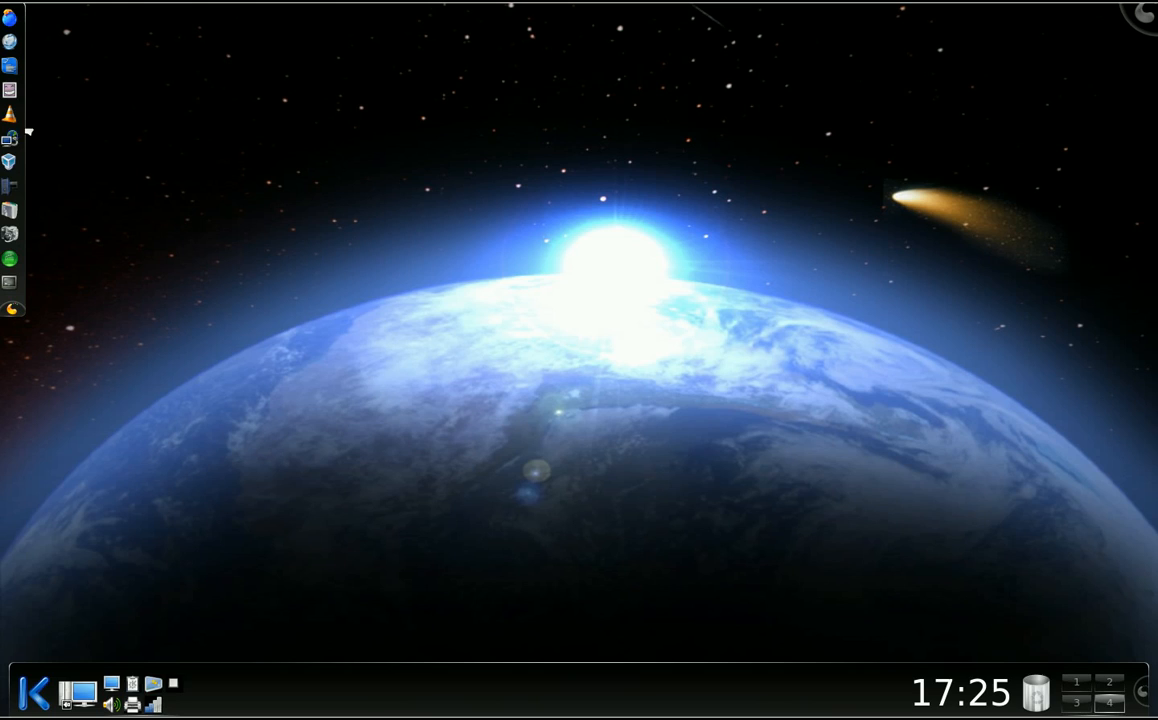
mouse_move(10, 88)
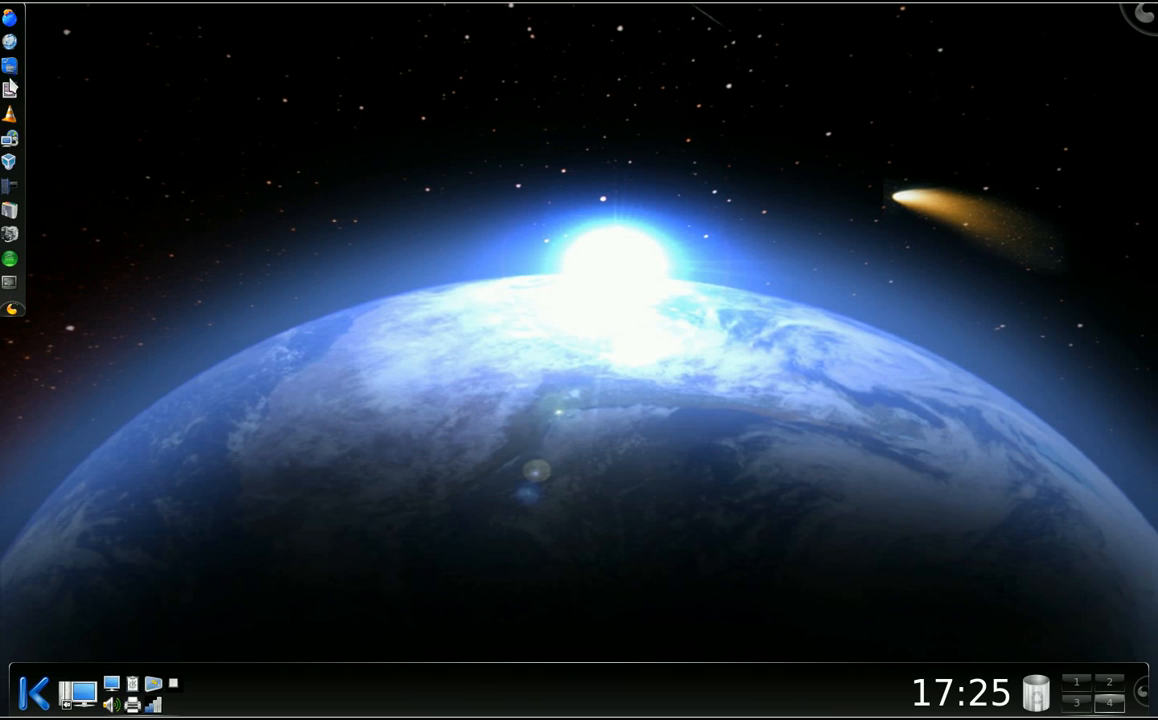
mouse_move(12, 132)
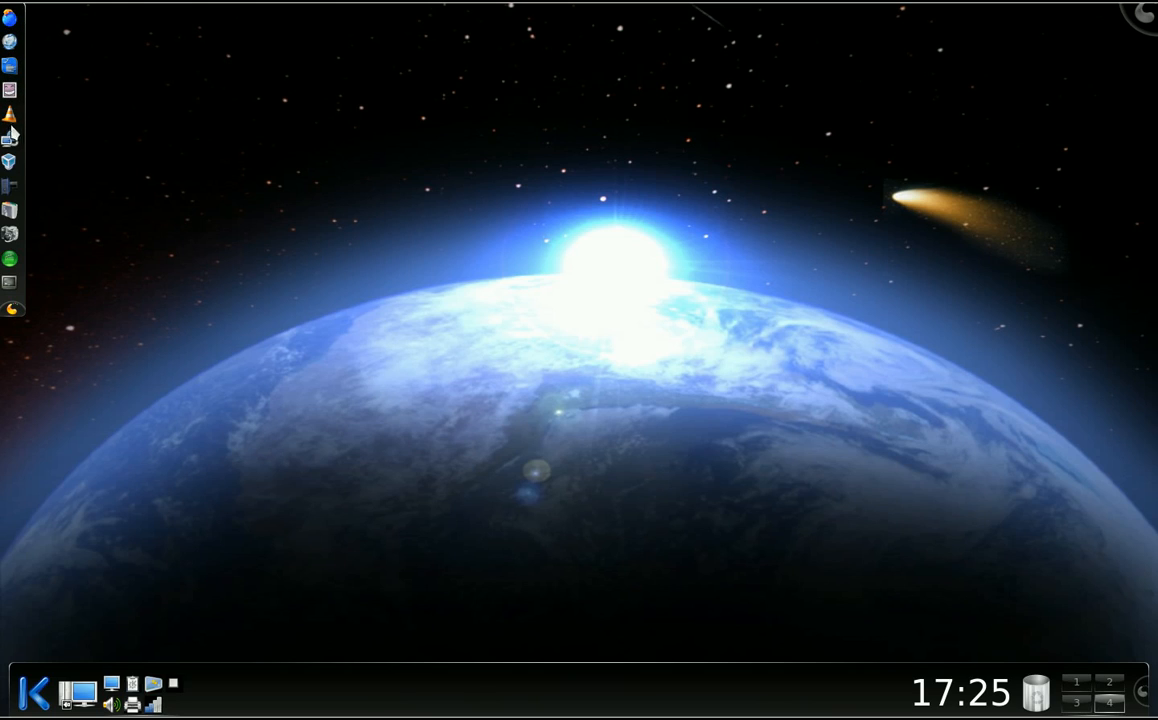
mouse_move(38, 44)
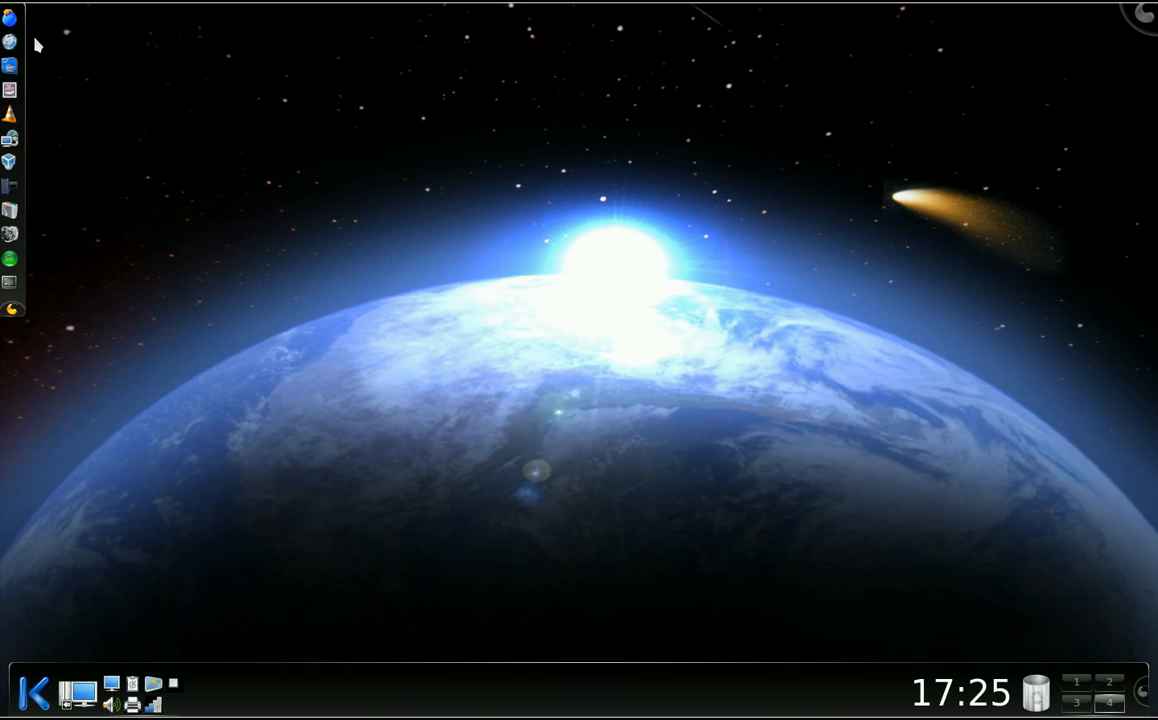
mouse_move(12, 48)
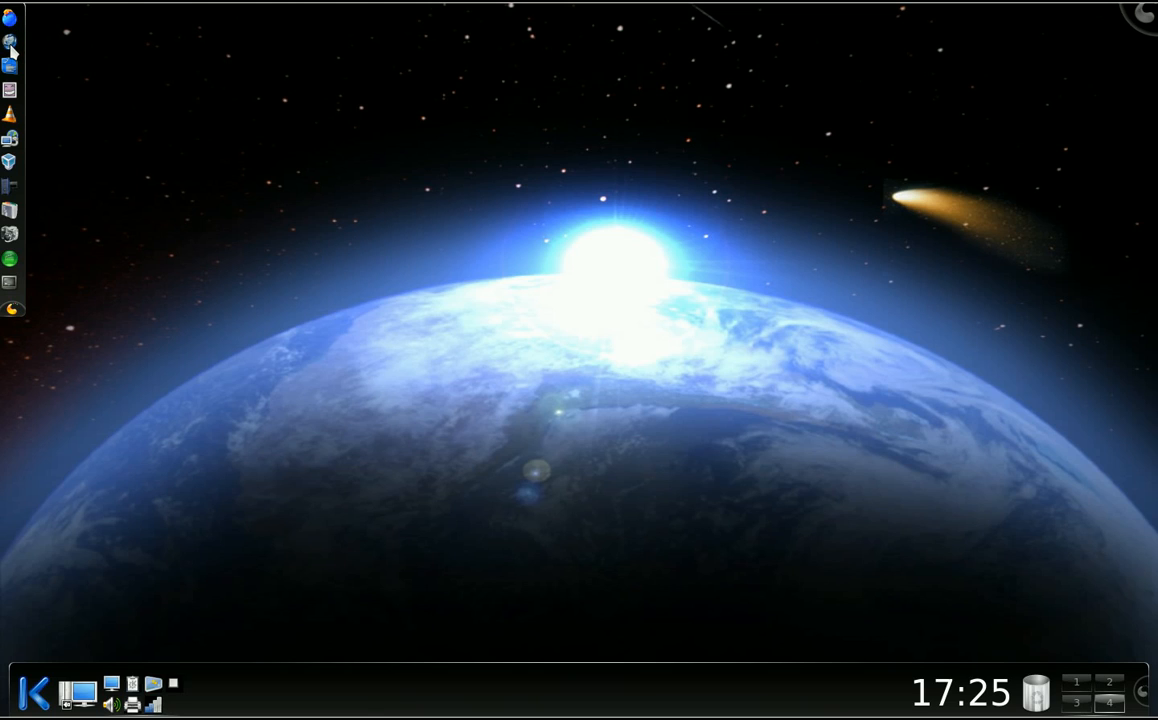
mouse_move(10, 164)
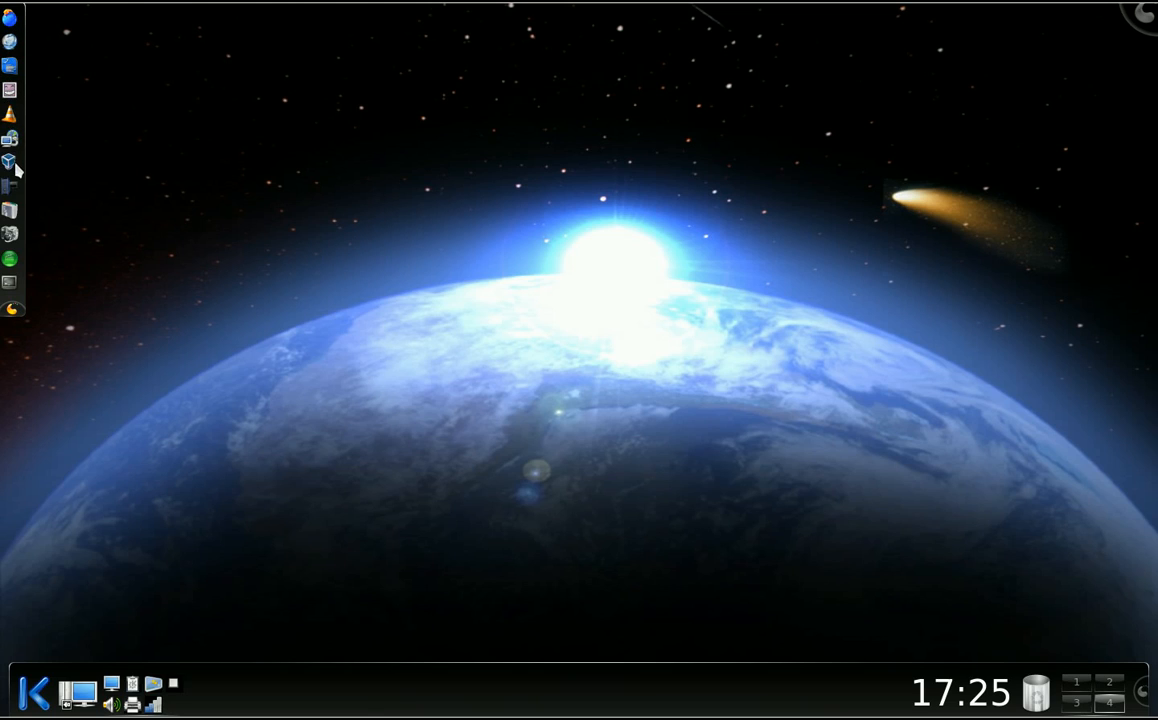
mouse_move(30, 208)
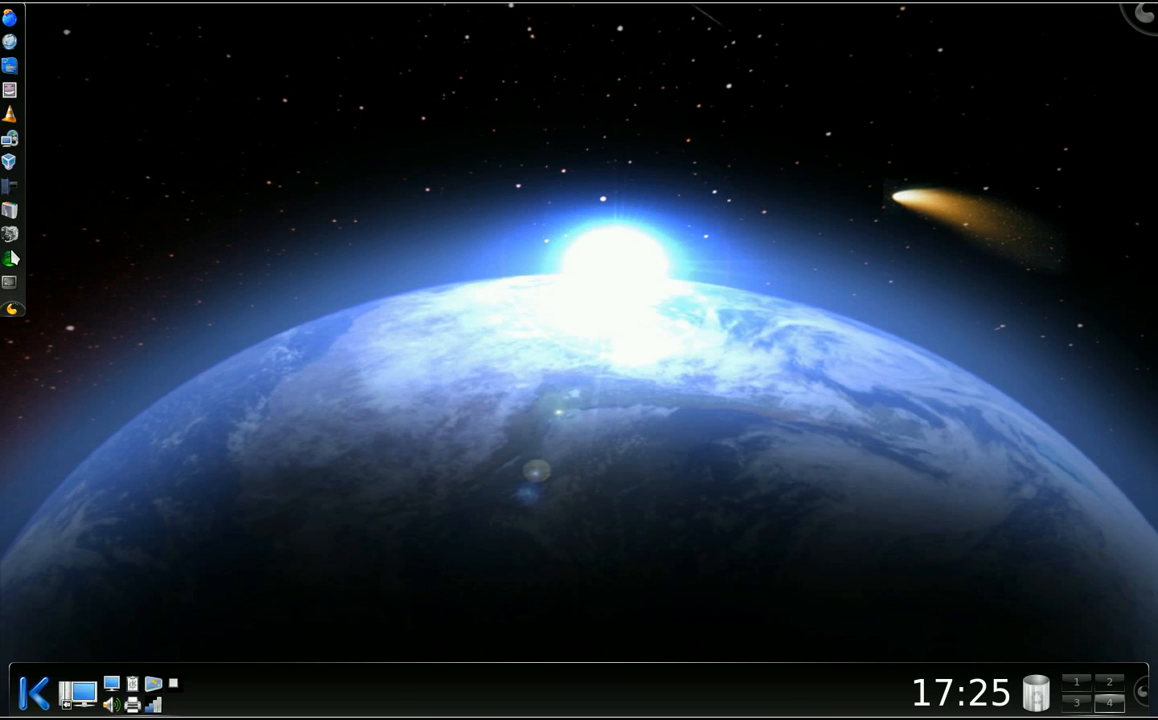
mouse_move(68, 160)
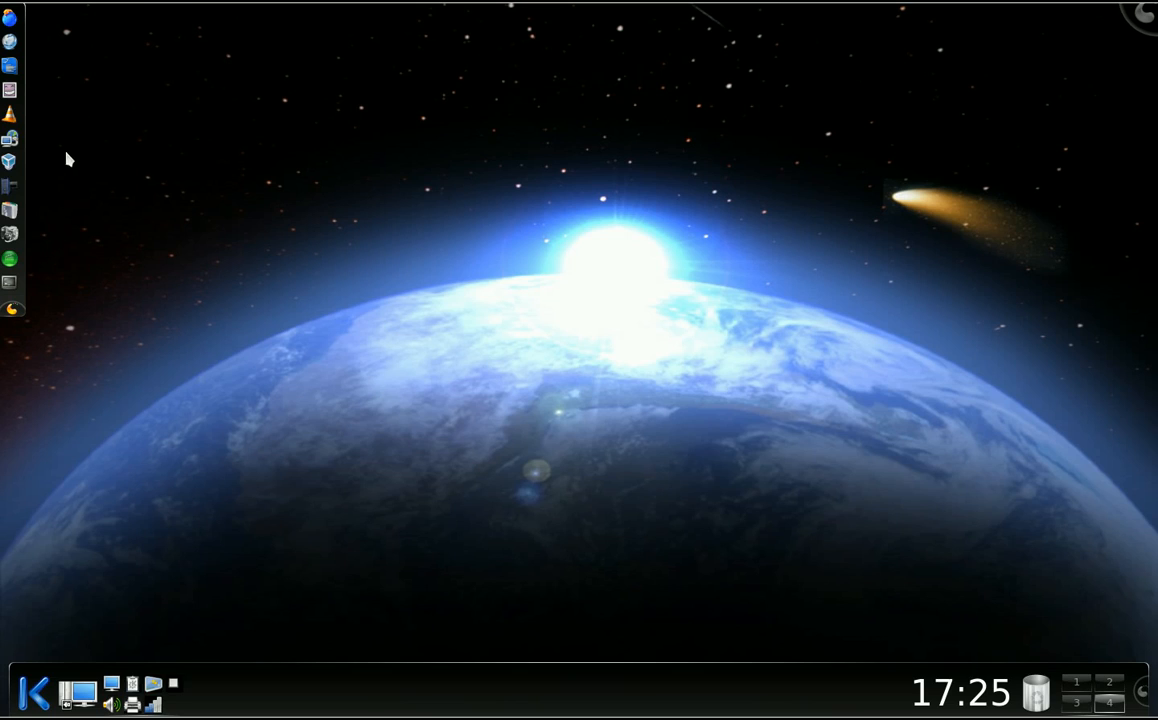
mouse_move(456, 228)
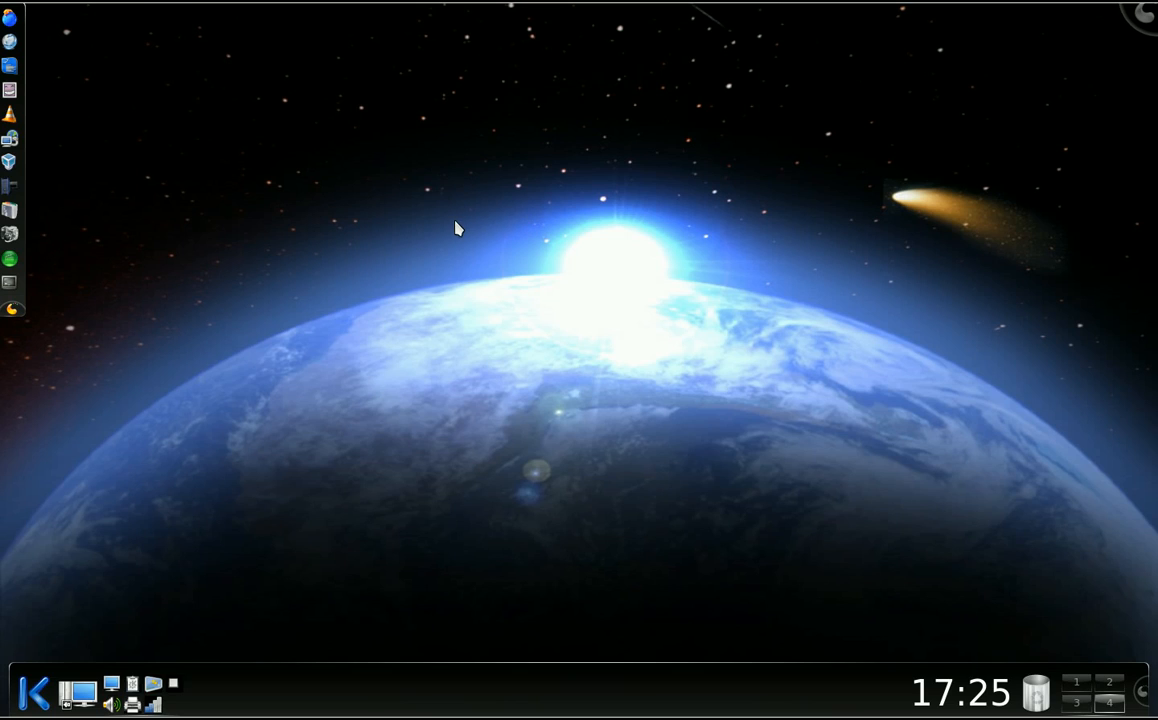
mouse_move(28, 32)
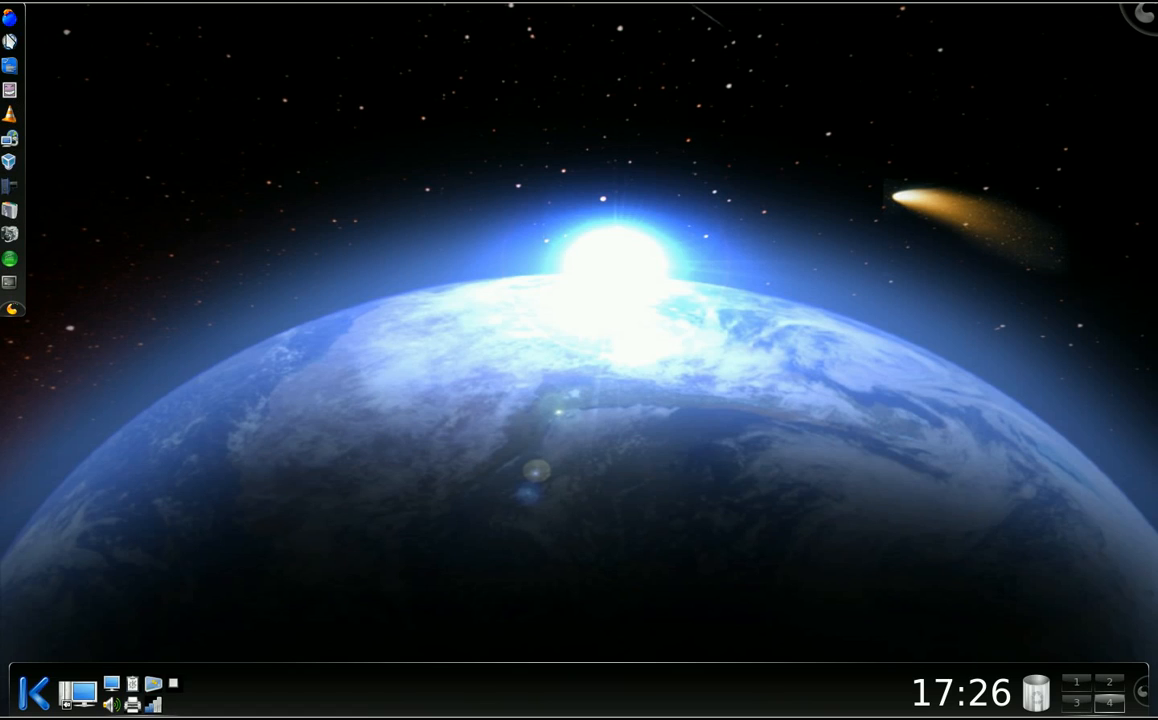
mouse_move(96, 94)
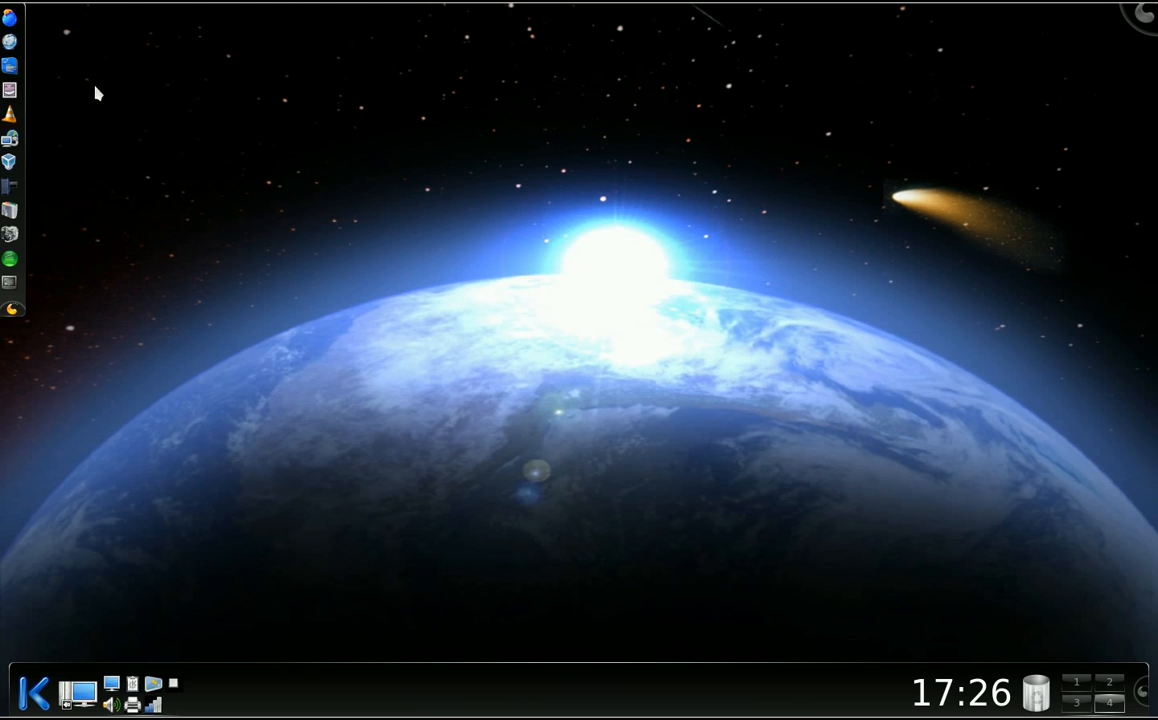
mouse_move(208, 132)
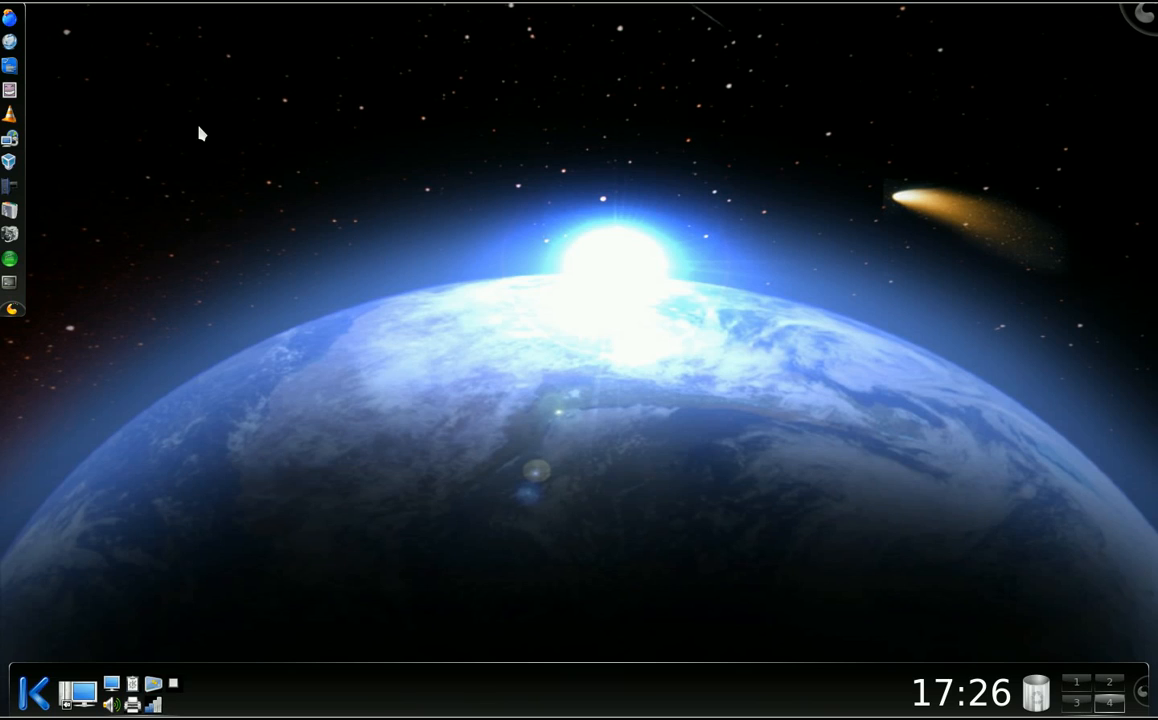
mouse_move(20, 38)
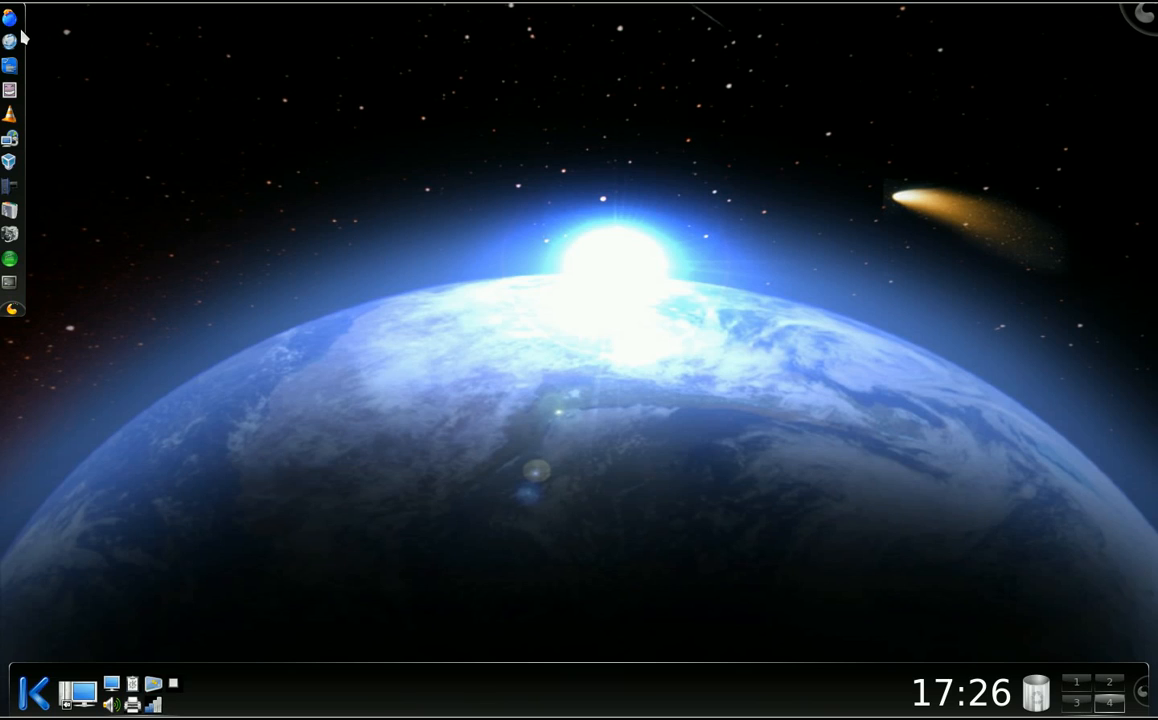
mouse_move(44, 218)
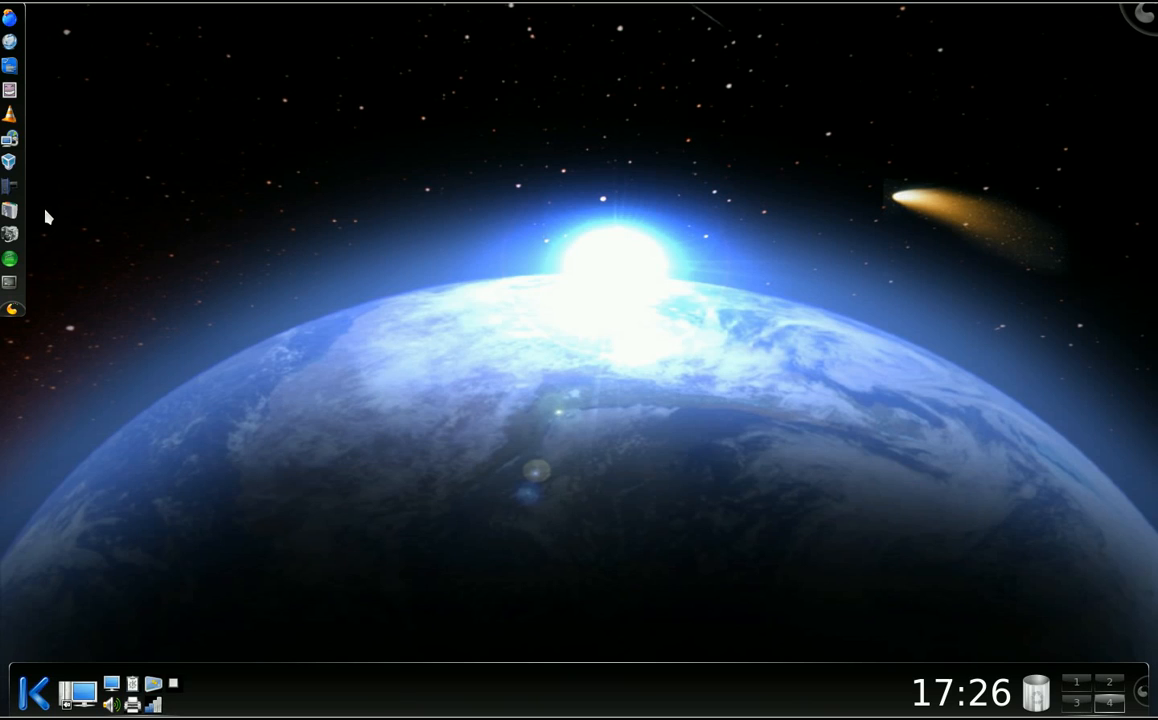
mouse_move(576, 252)
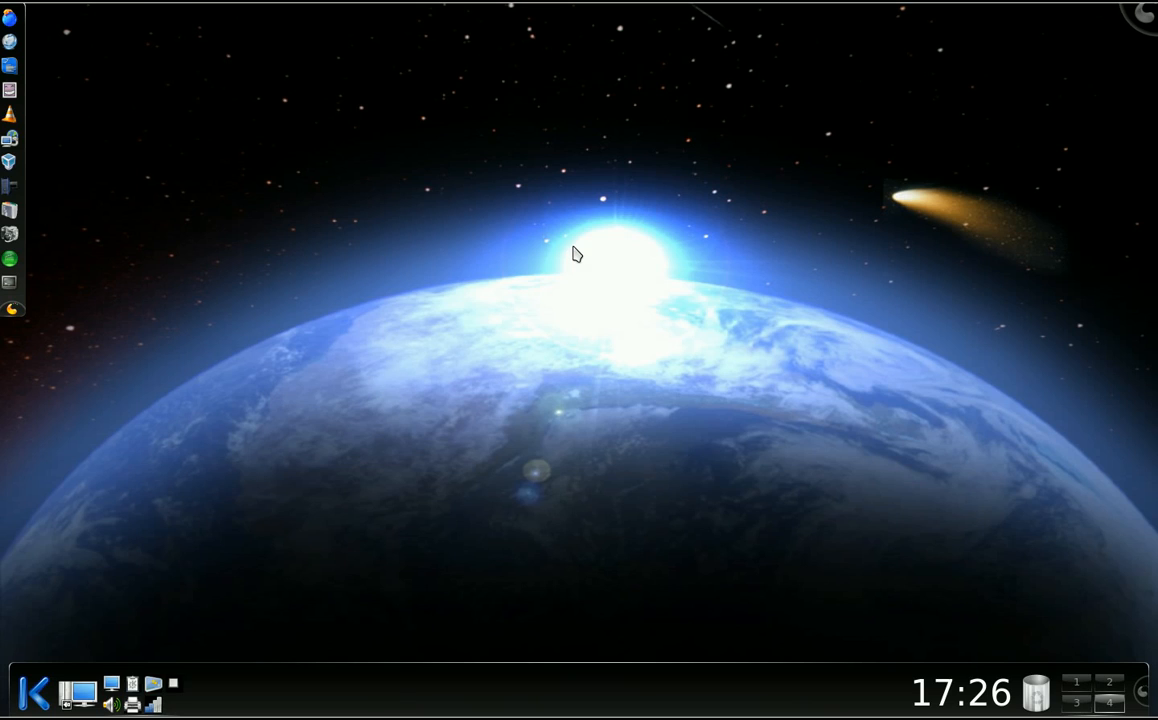
mouse_move(222, 574)
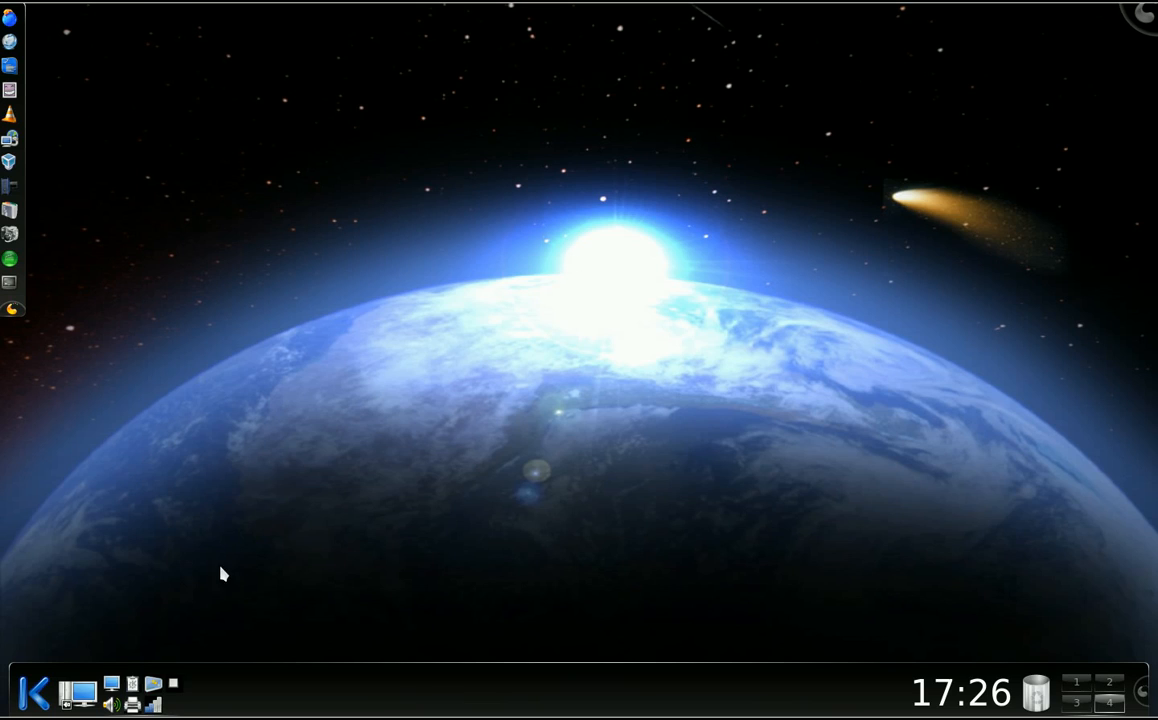